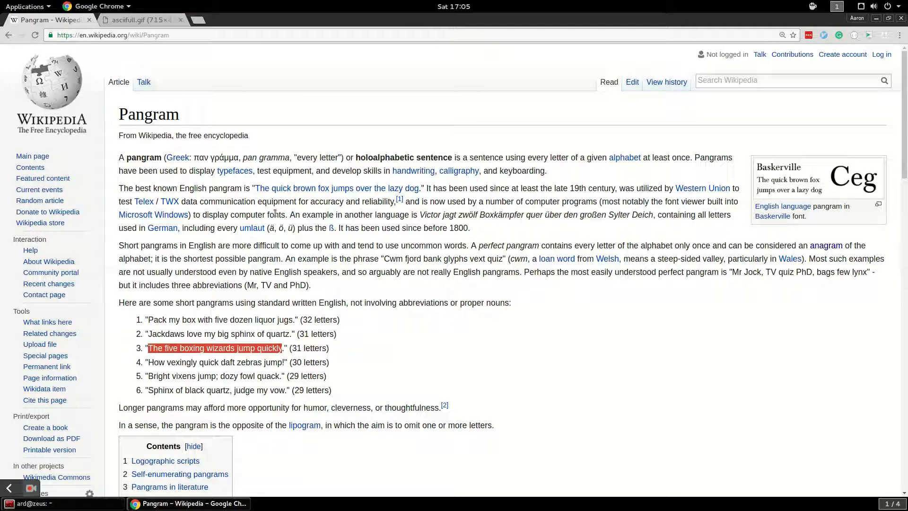
pyautogui.moveTo(318, 191)
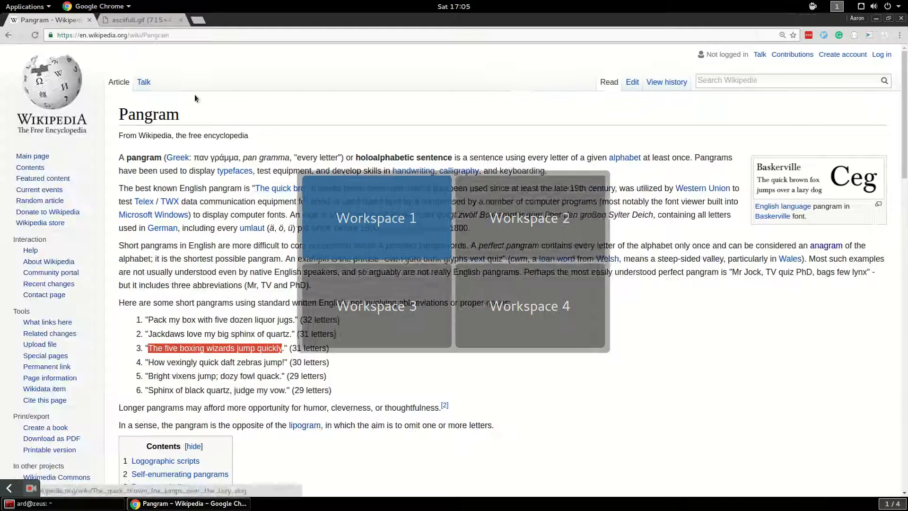
# Step: Switch to the asciifull.gif tab showing the decimal codes for lowercase a–z
pyautogui.click(139, 20)
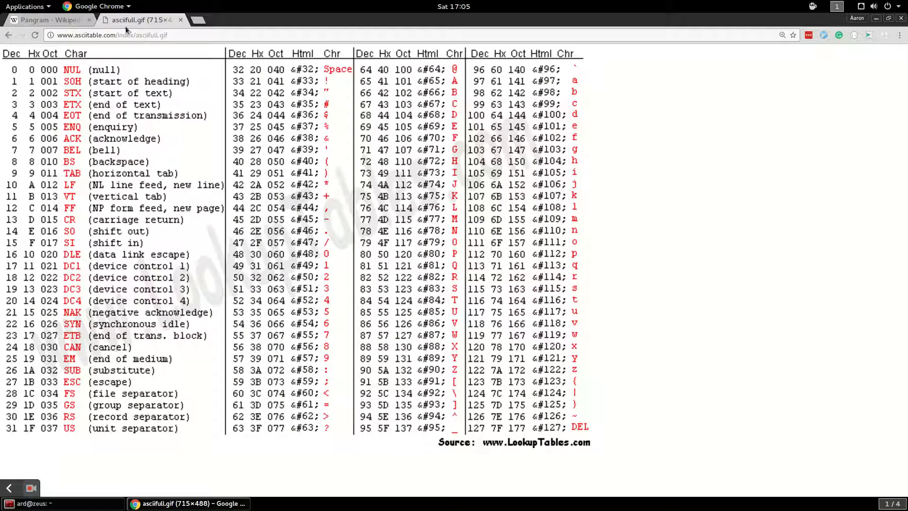
pyautogui.moveTo(467, 93)
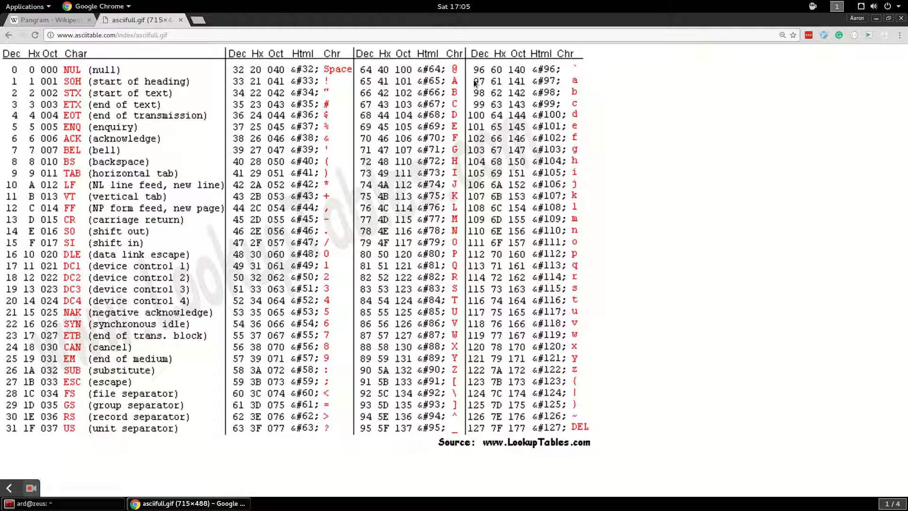
pyautogui.moveTo(605, 429)
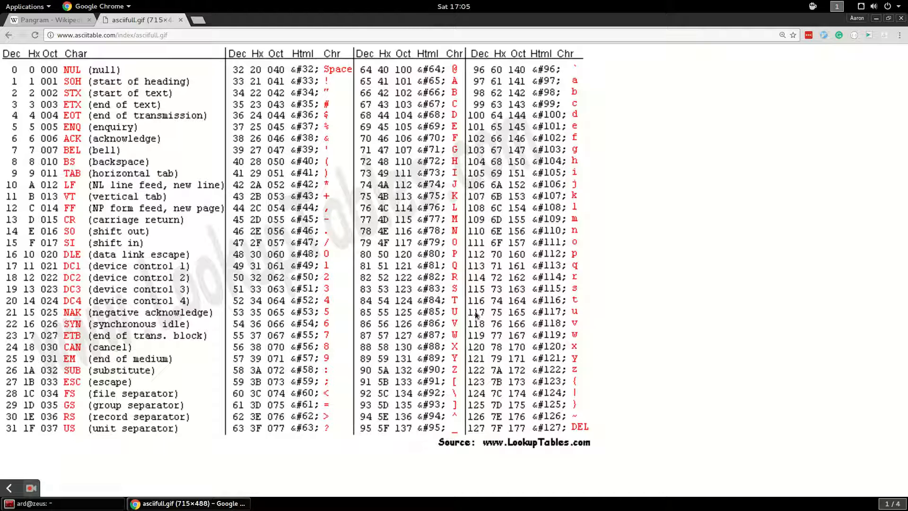
pyautogui.moveTo(474, 84)
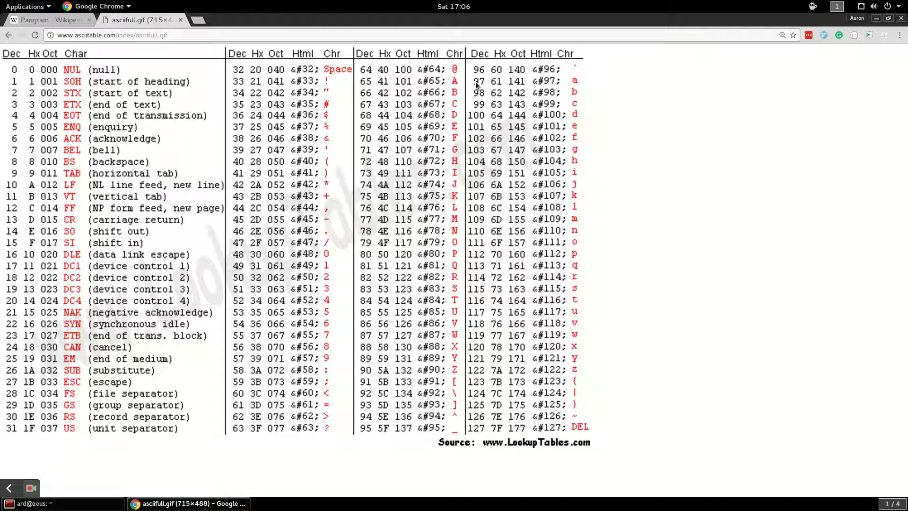
pyautogui.moveTo(475, 373)
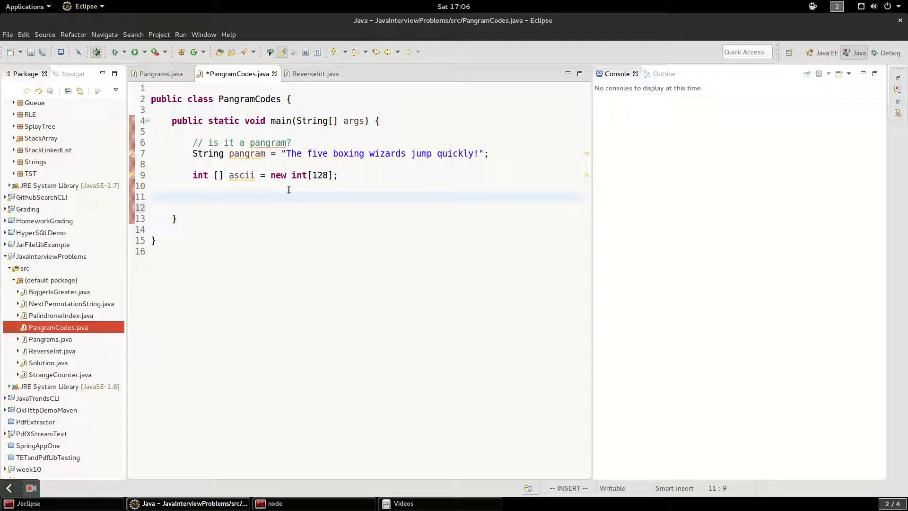
# Step: Declare char[] chars = pangram.toLowerCase().toCharArray() below the ascii array
pyautogui.click(193, 197)
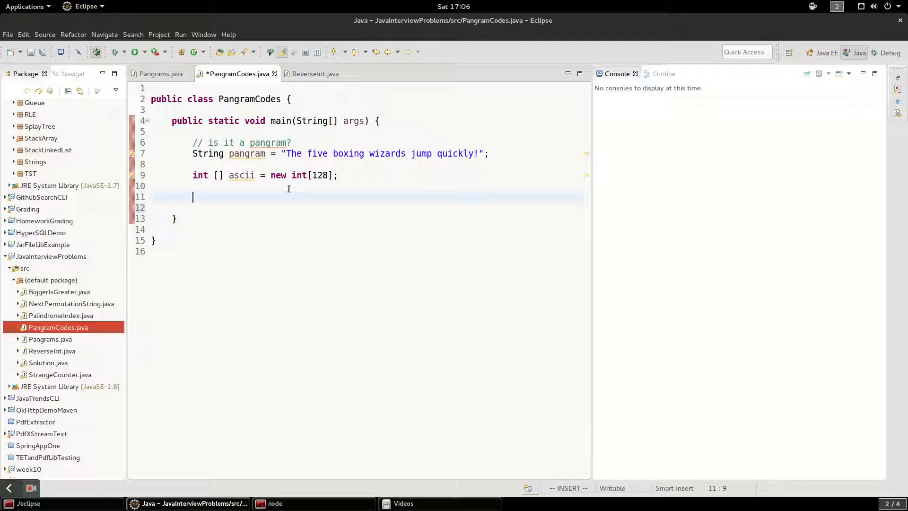
pyautogui.write('char [')
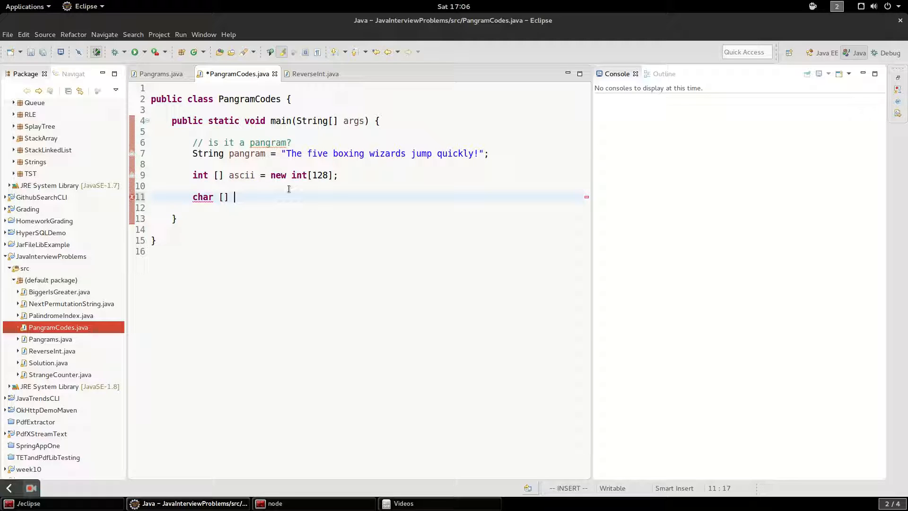
pyautogui.write('chars =')
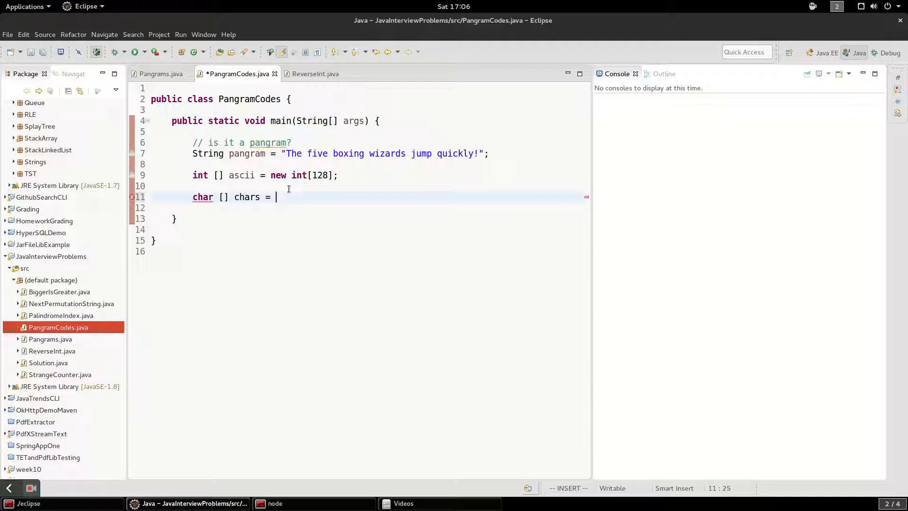
pyautogui.write('pangram.to')
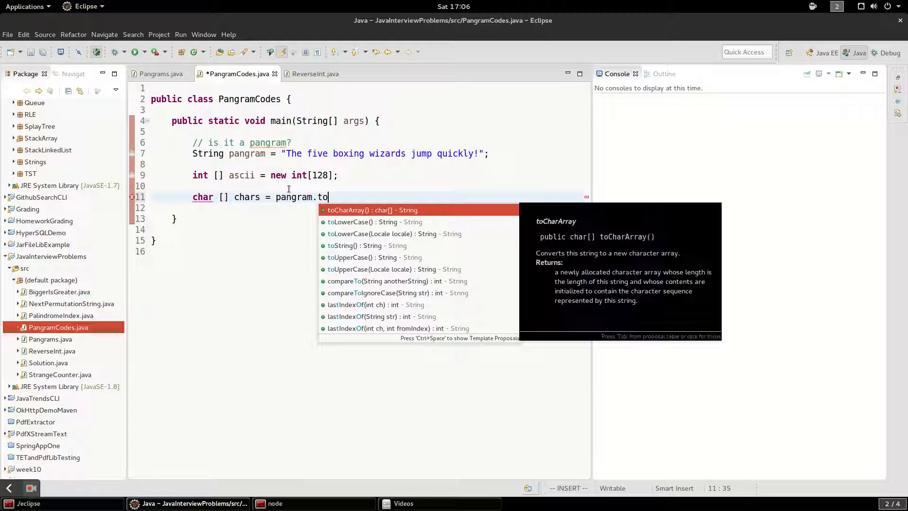
pyautogui.write('LowerCase().toCharArray();')
pyautogui.write('for(int ')
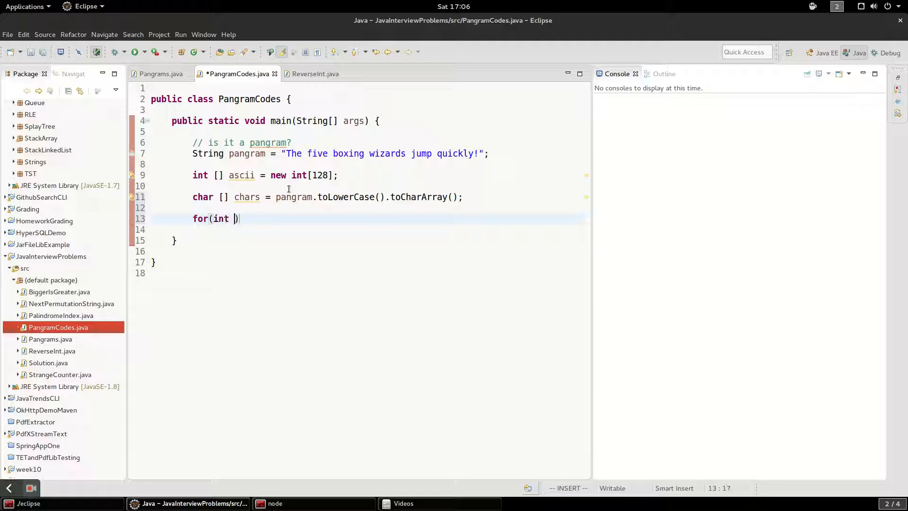
# Step: Start a for loop over i from 0 to chars.length with an opening brace
pyautogui.write('i = 0; i <')
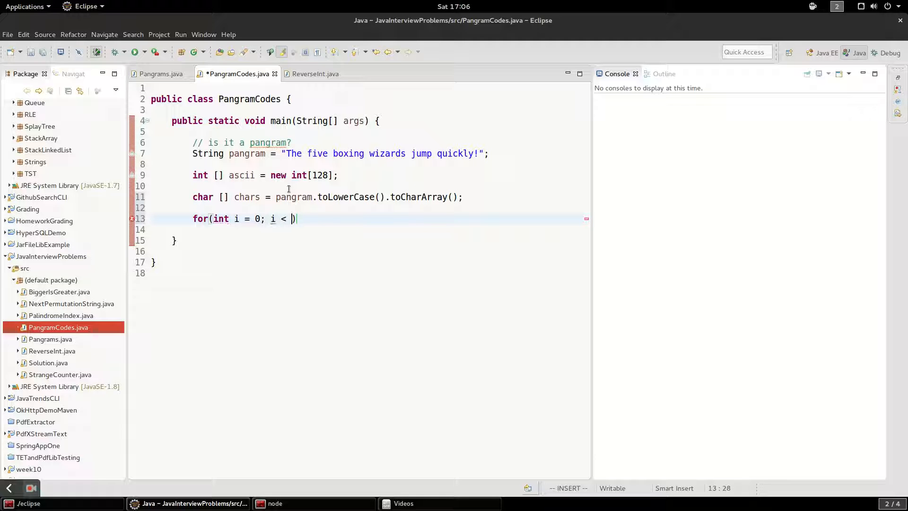
pyautogui.write('chars.length; i++')
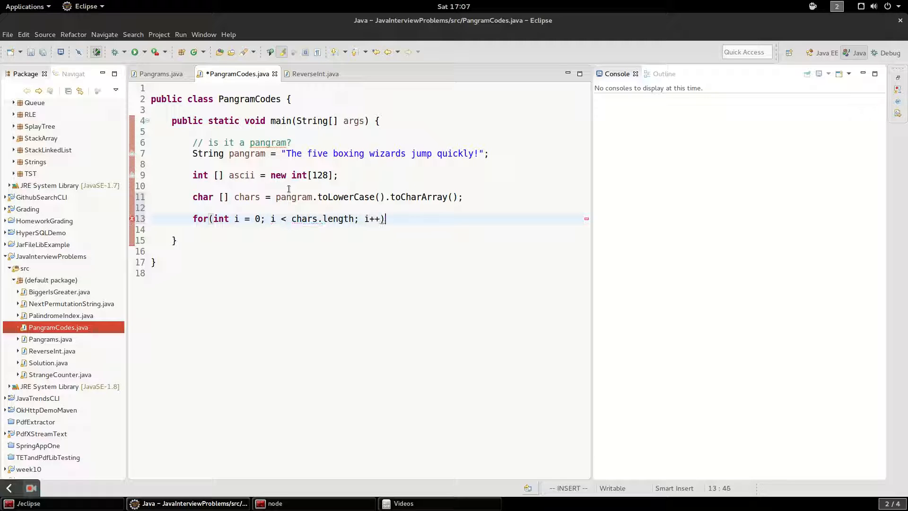
pyautogui.write('{')
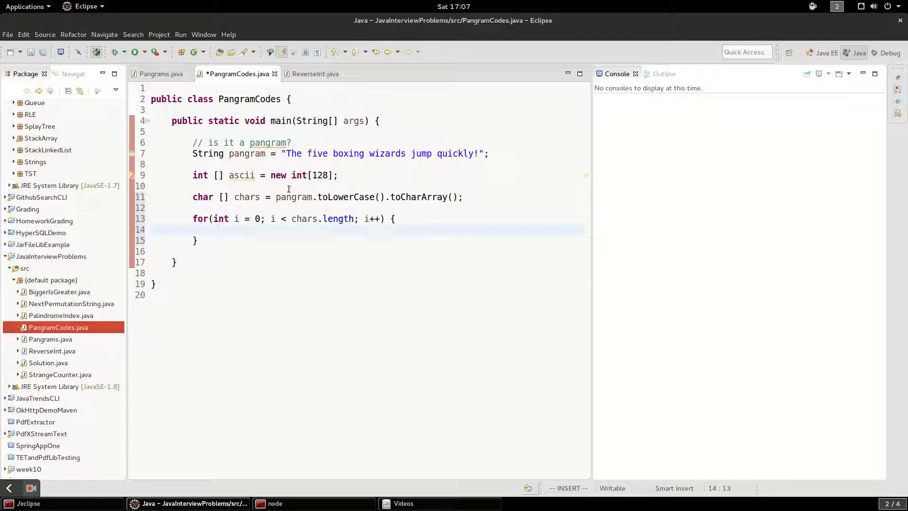
# Step: Inside the loop assign int test = (int) chars[i]
pyautogui.write('int')
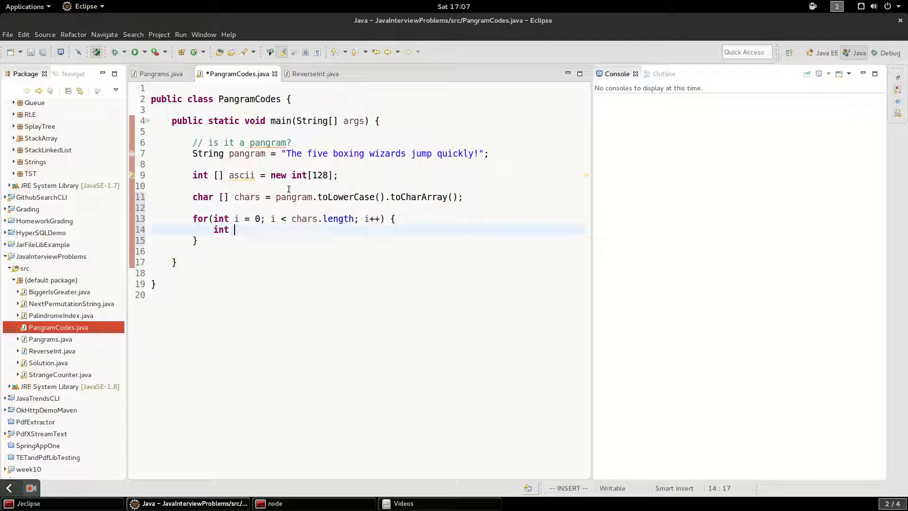
pyautogui.write('test')
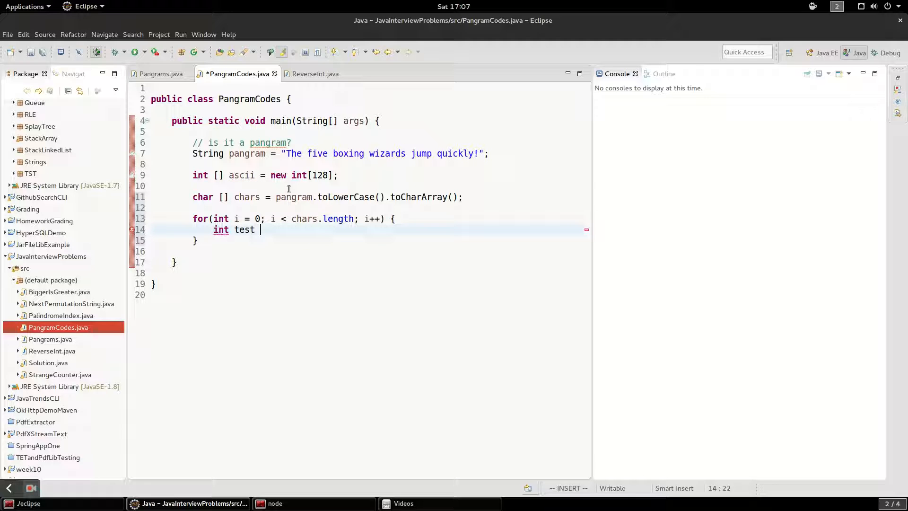
pyautogui.write('= chars')
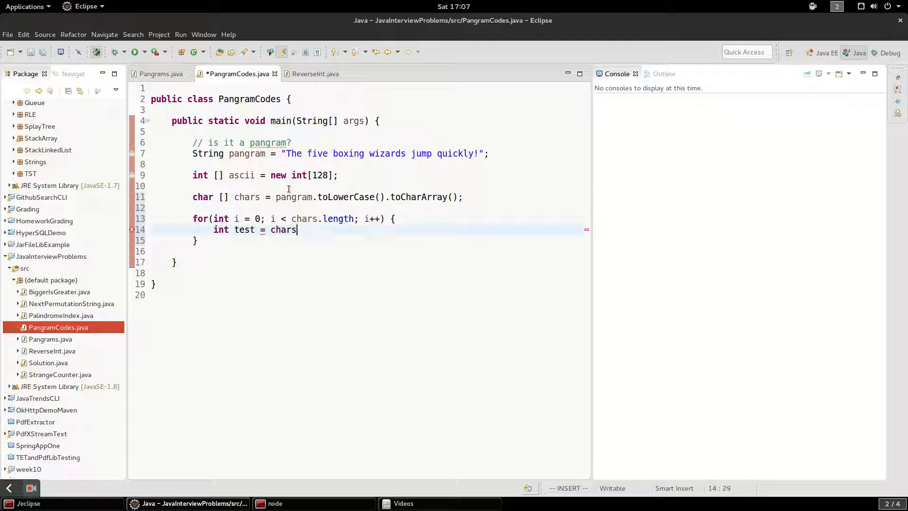
pyautogui.write('[i];')
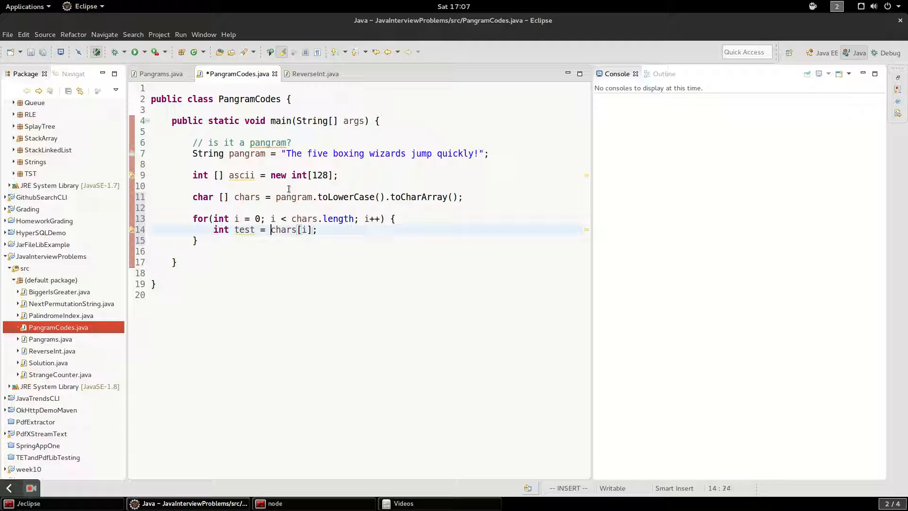
pyautogui.write('(int)')
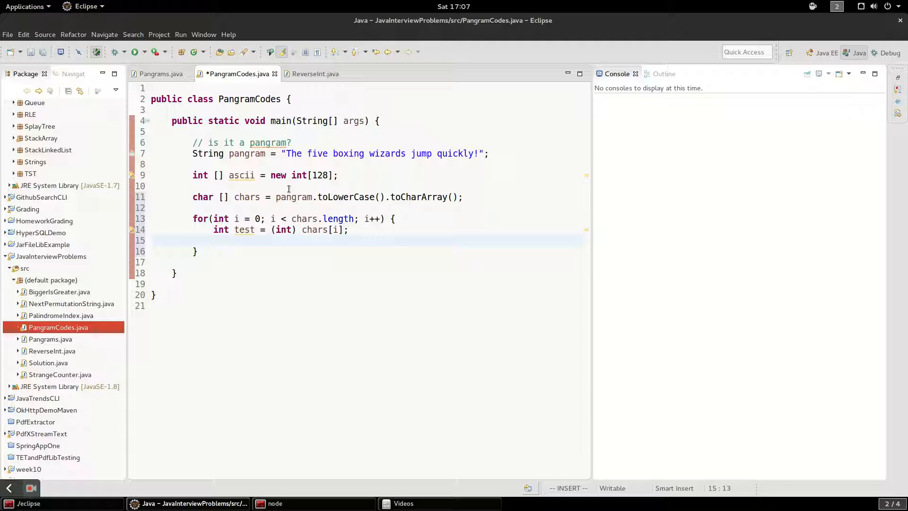
# Step: Add if(test < 128) { ascii[test] += 1; } to count each character
pyautogui.write('if(test <)')
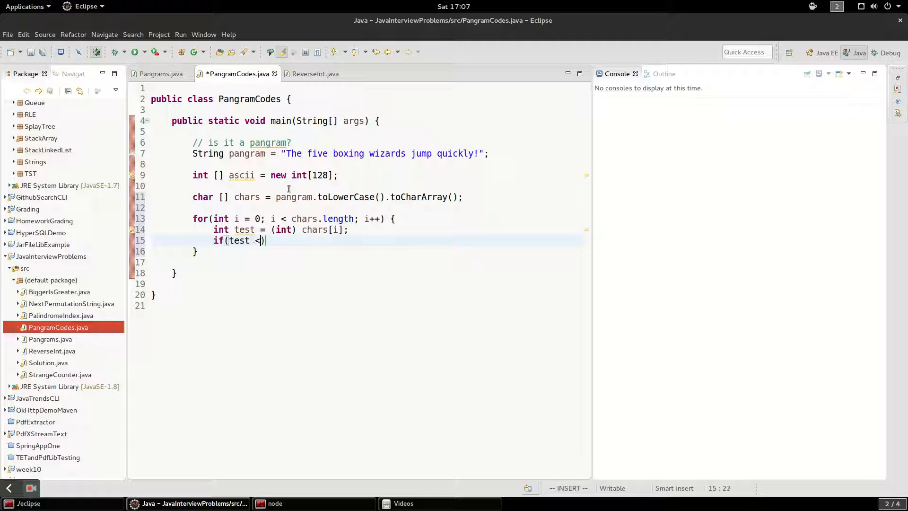
pyautogui.write('128) {')
pyautogui.write('ascii[')
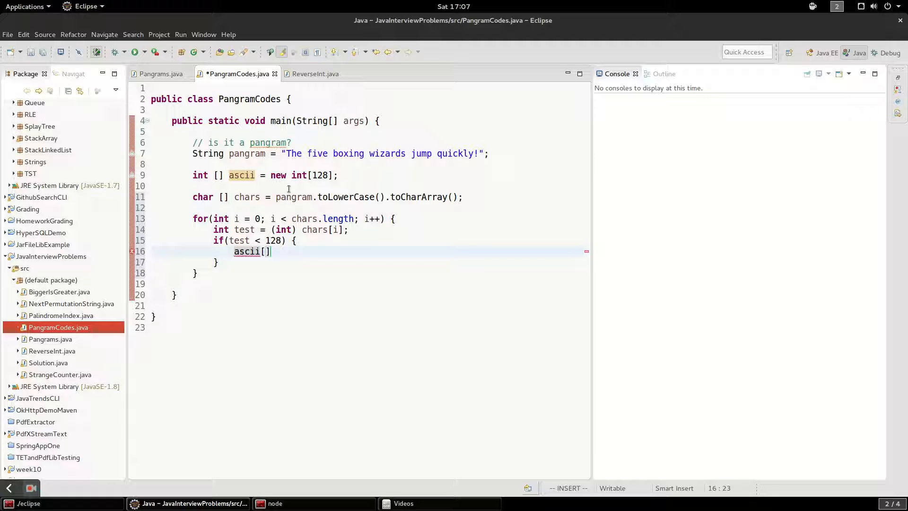
pyautogui.write('test] =')
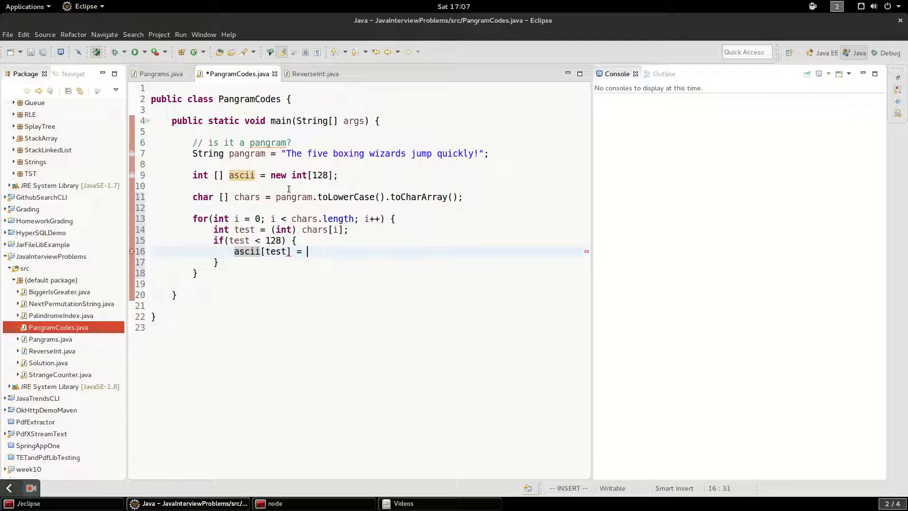
pyautogui.write('+')
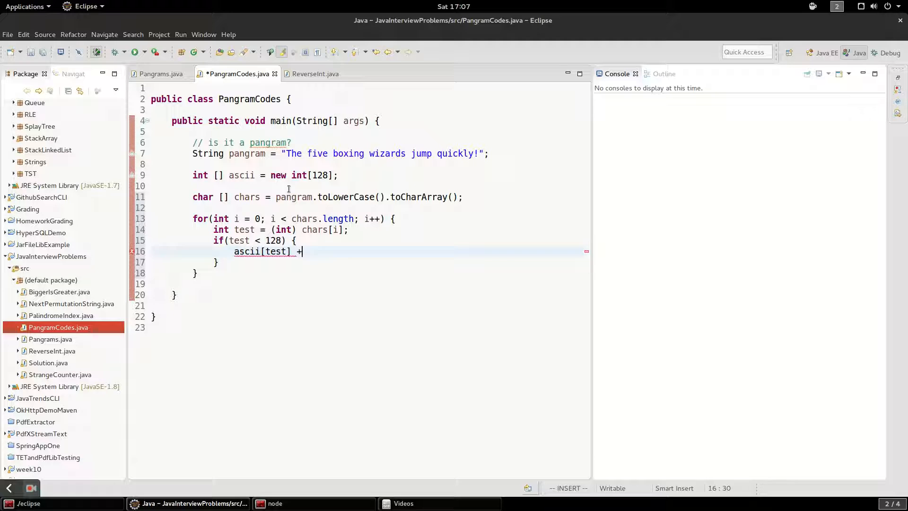
pyautogui.write('= 1')
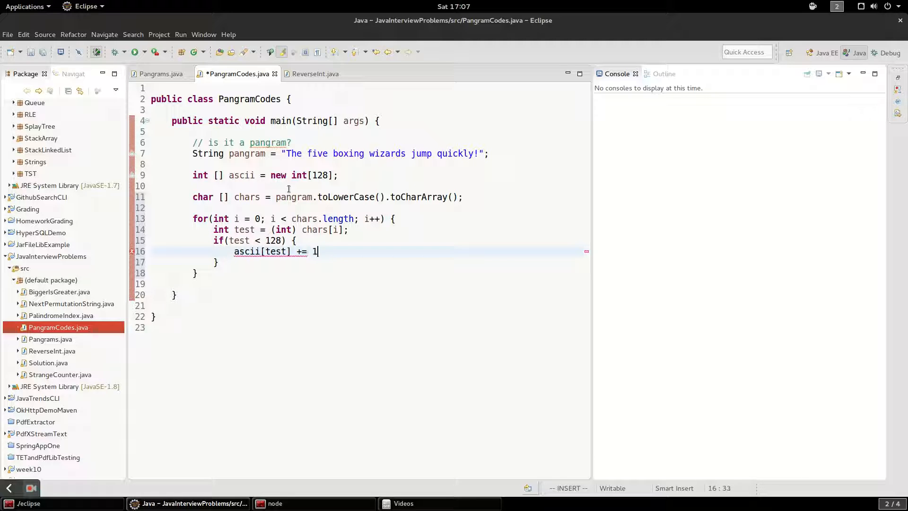
pyautogui.write(';')
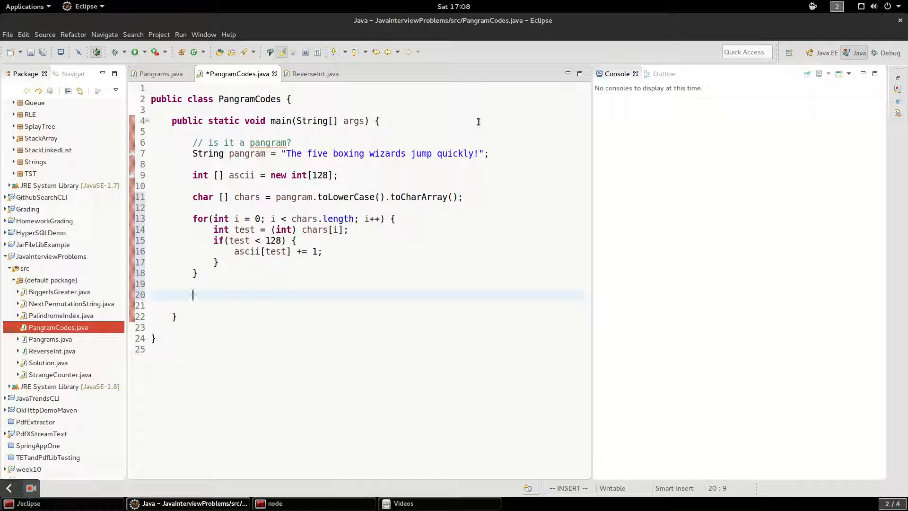
# Step: Print Arrays.toString(ascii) after the loop using the Syso template
pyautogui.write('Syso')
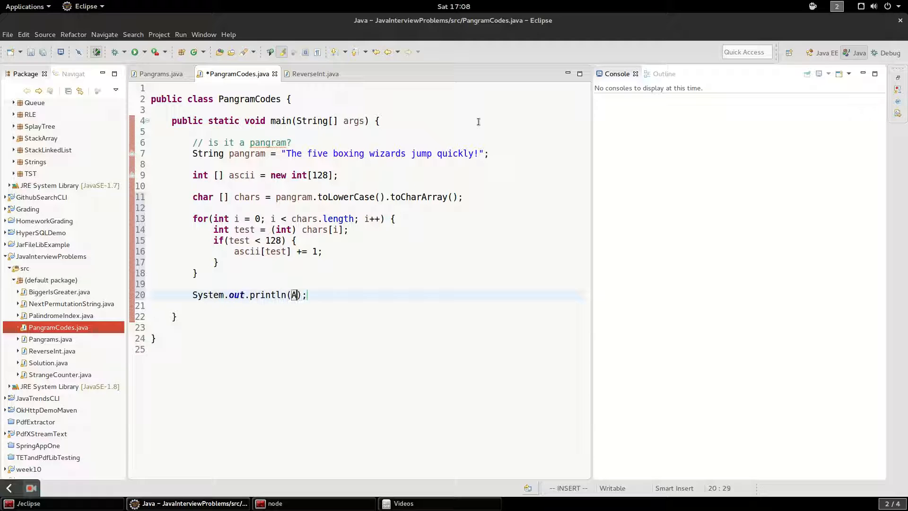
pyautogui.write('rrays.toString(chr)')
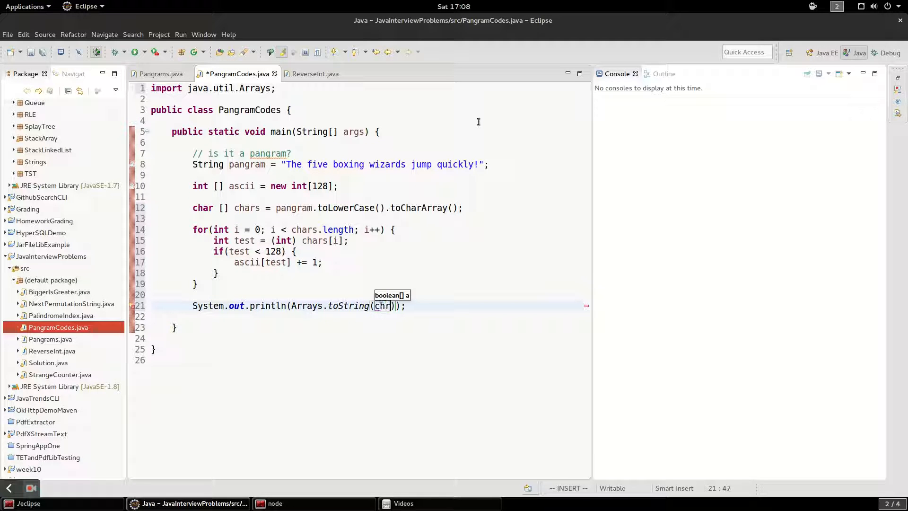
pyautogui.write('ascii')
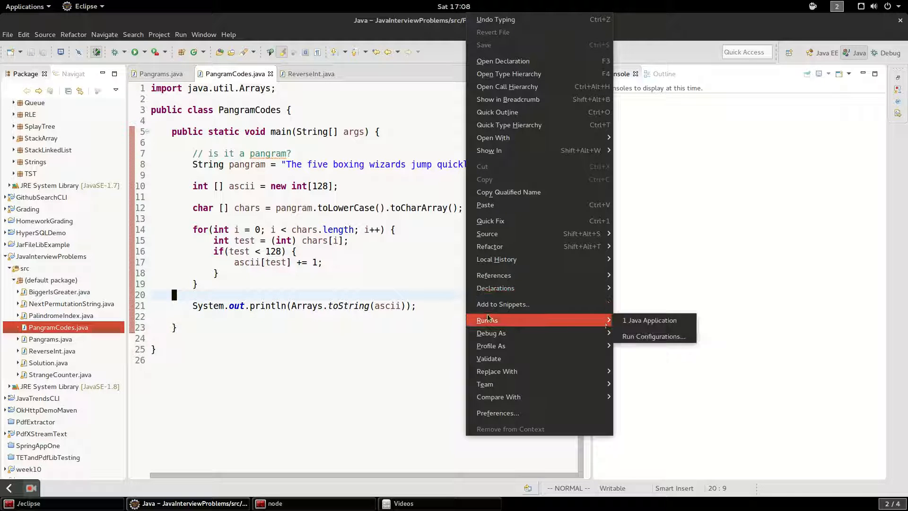
# Step: Run PangramCodes as a Java application to see the ascii counts in the console
pyautogui.click(649, 320)
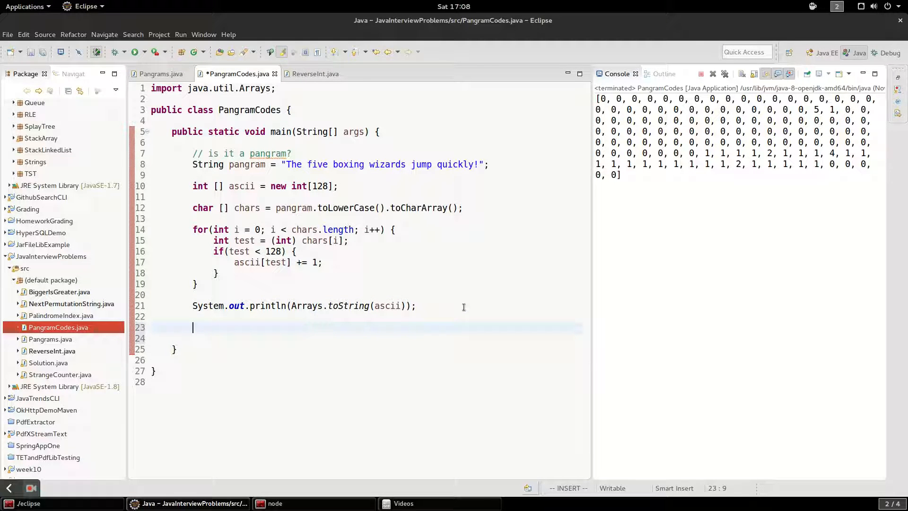
# Step: Try a boolean isPangram = false flag, drop it, and begin a new for loop
pyautogui.write('boolean is')
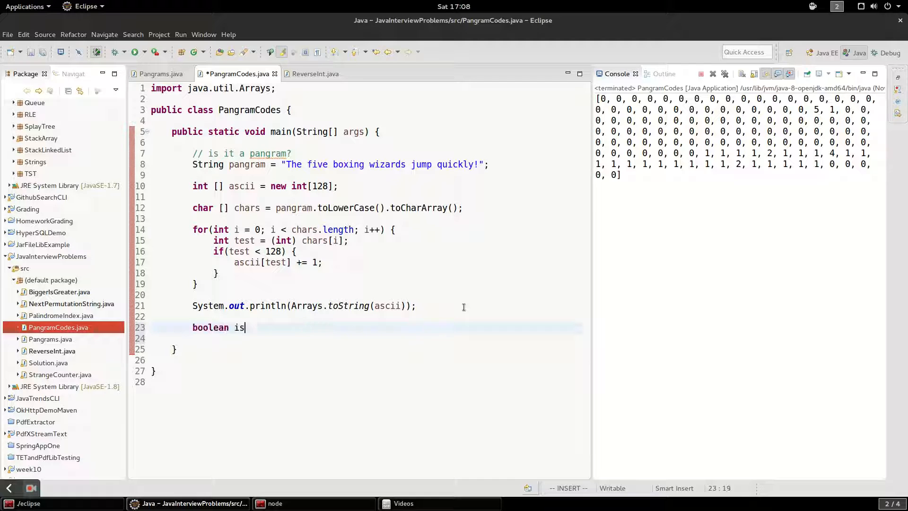
pyautogui.write('Pangram =')
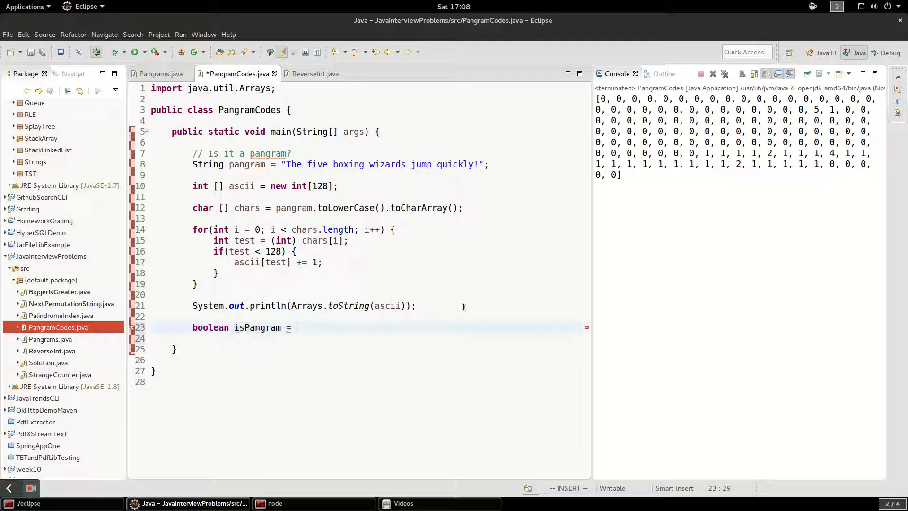
pyautogui.write('false')
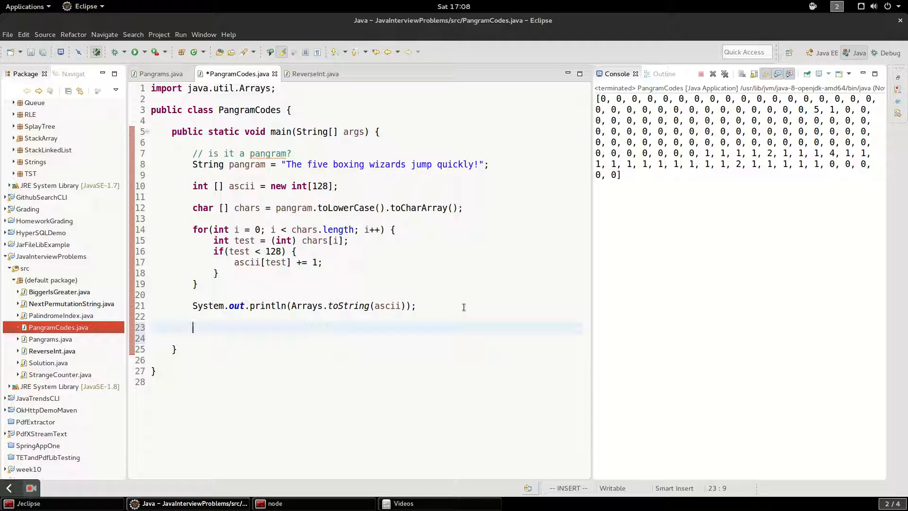
pyautogui.write('for(int i )')
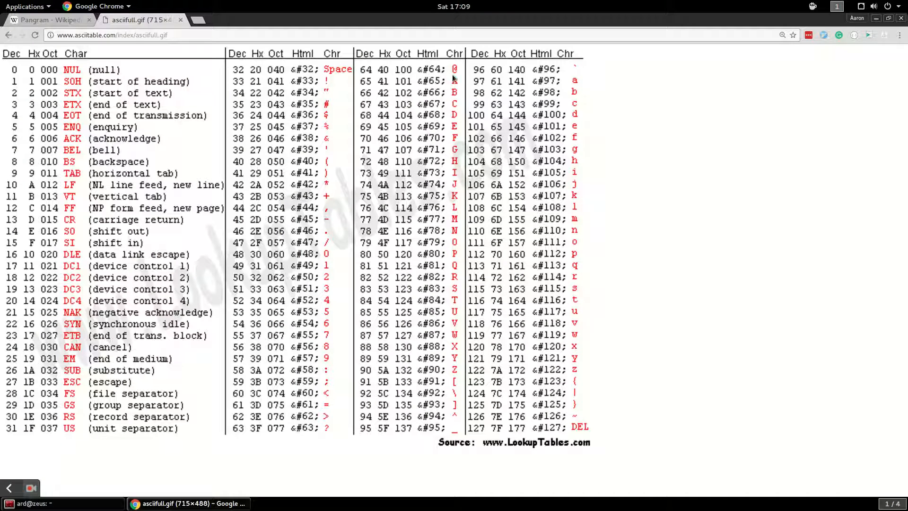
pyautogui.moveTo(481, 375)
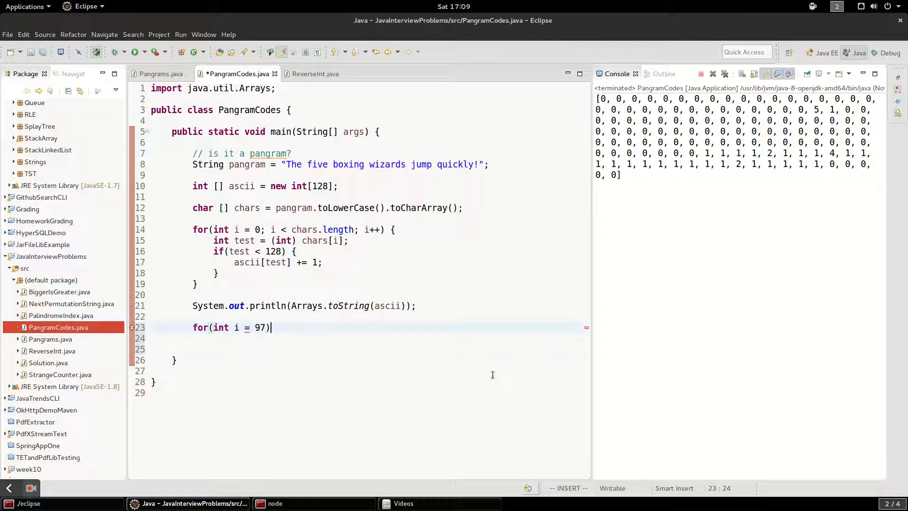
# Step: Loop i from 97 to 122 and check if ascii[i] == 0 inside it
pyautogui.write('"; "')
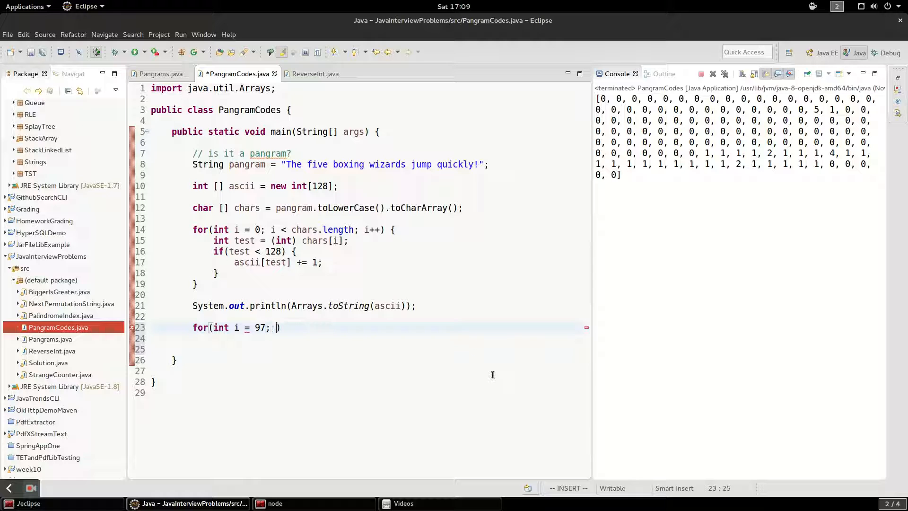
pyautogui.write('i <=')
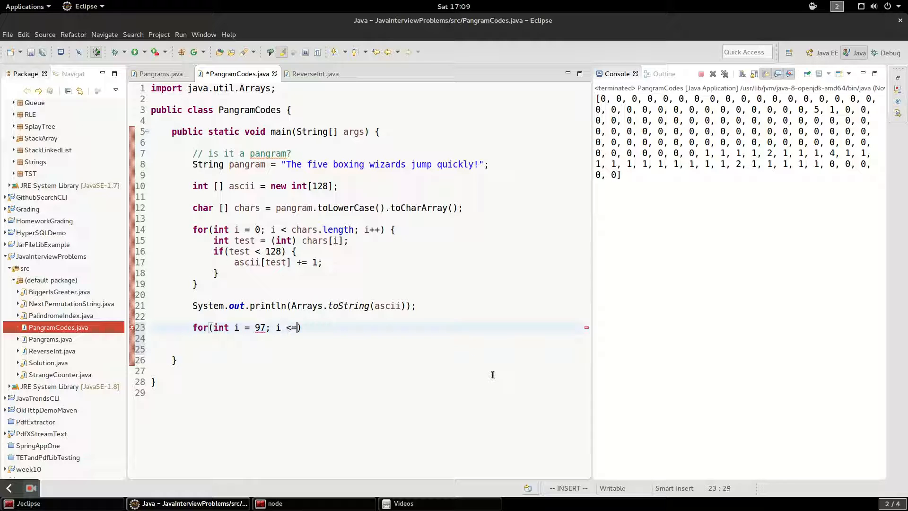
pyautogui.write('122; i++')
pyautogui.click(369, 339)
pyautogui.write('if')
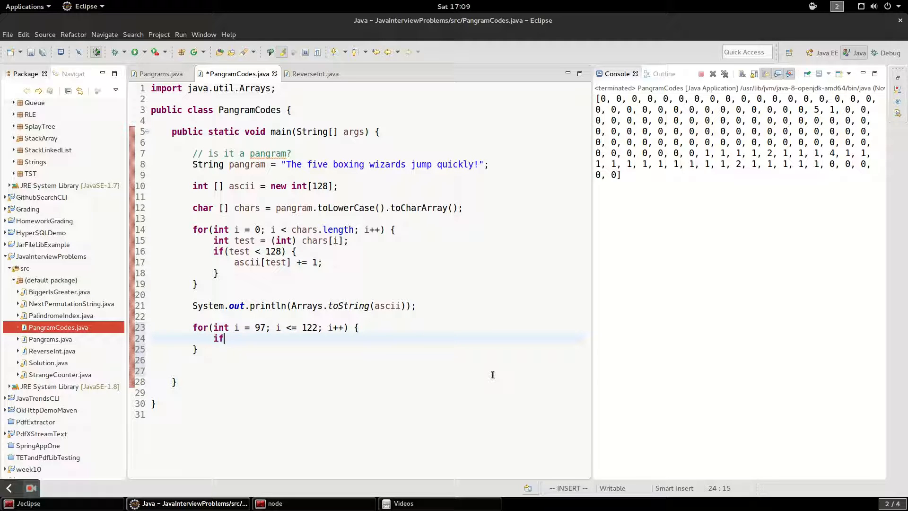
pyautogui.write('(ascii)')
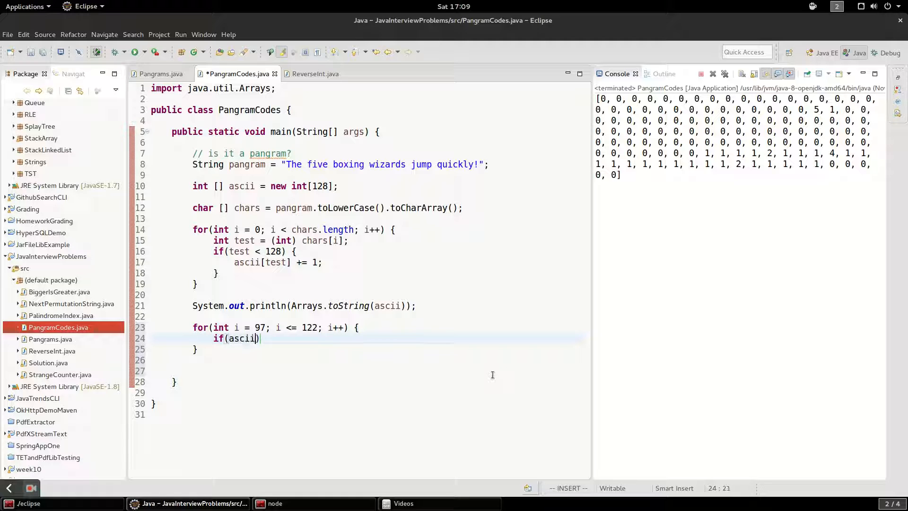
pyautogui.write('[i]')
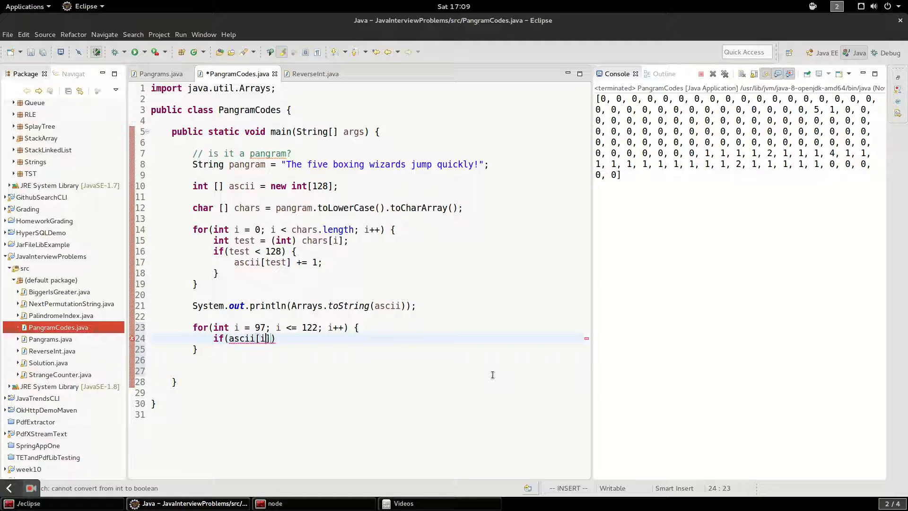
pyautogui.write('== 0')
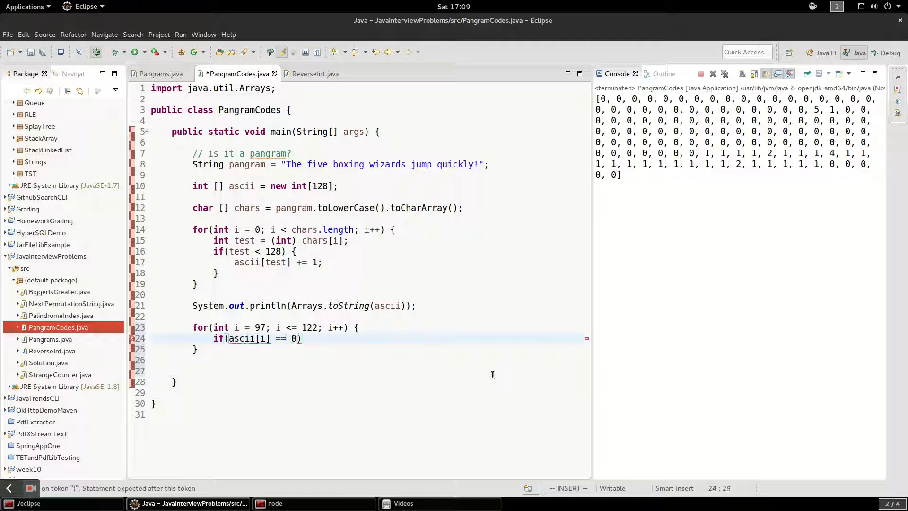
pyautogui.write('{')
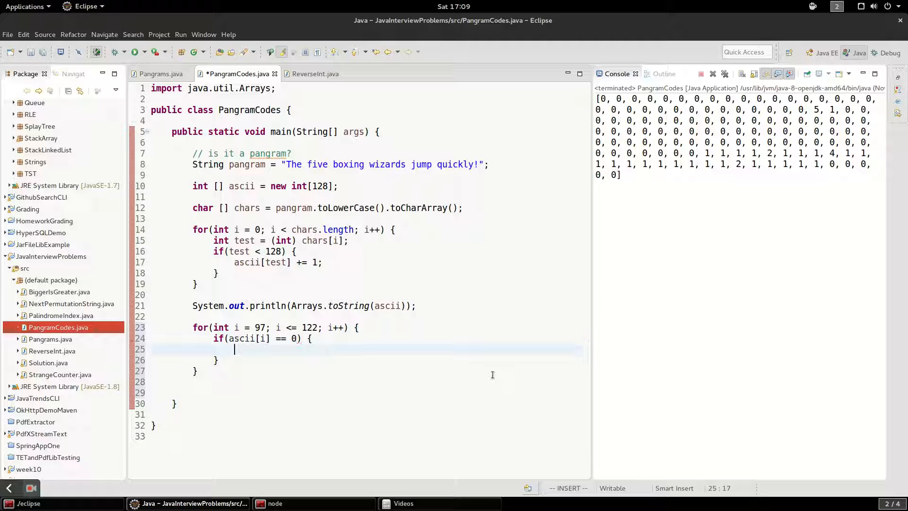
# Step: Print "not a pangram!" and call System.exit(1) when a letter count is zero
pyautogui.write('ssyo')
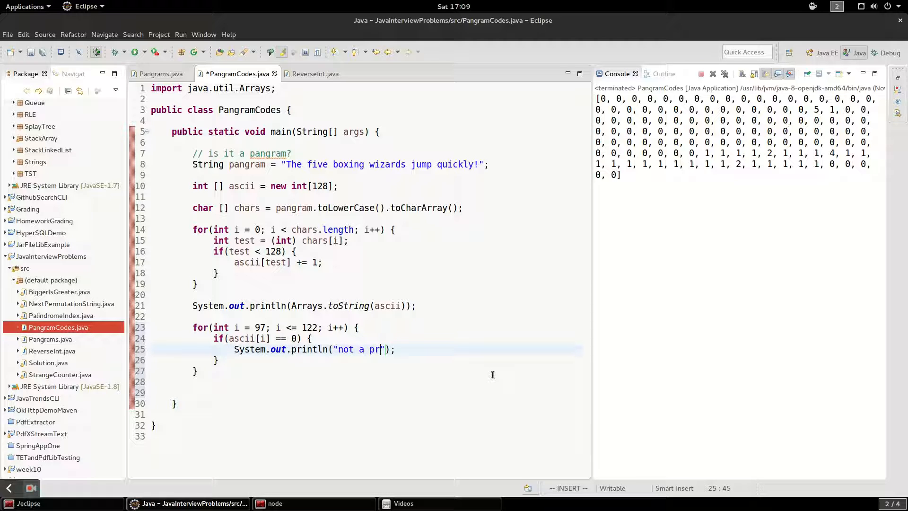
pyautogui.write('angram!')
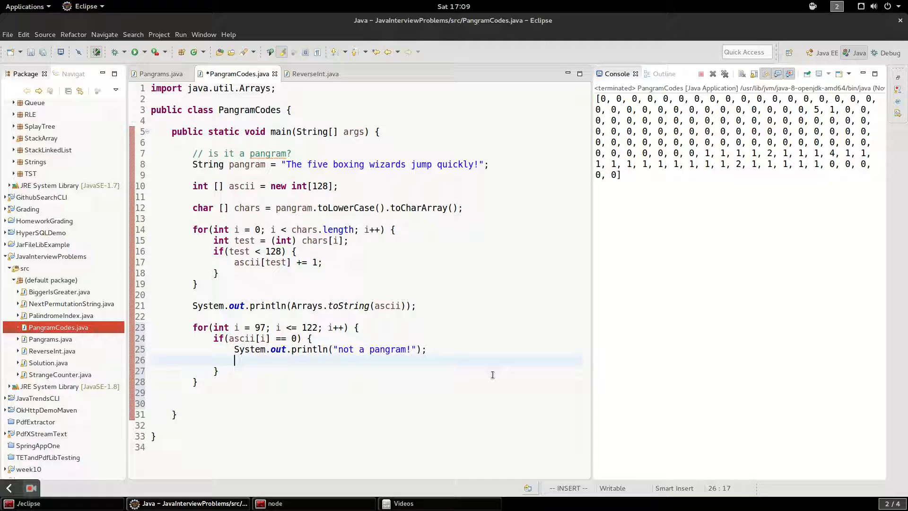
pyautogui.write('sy')
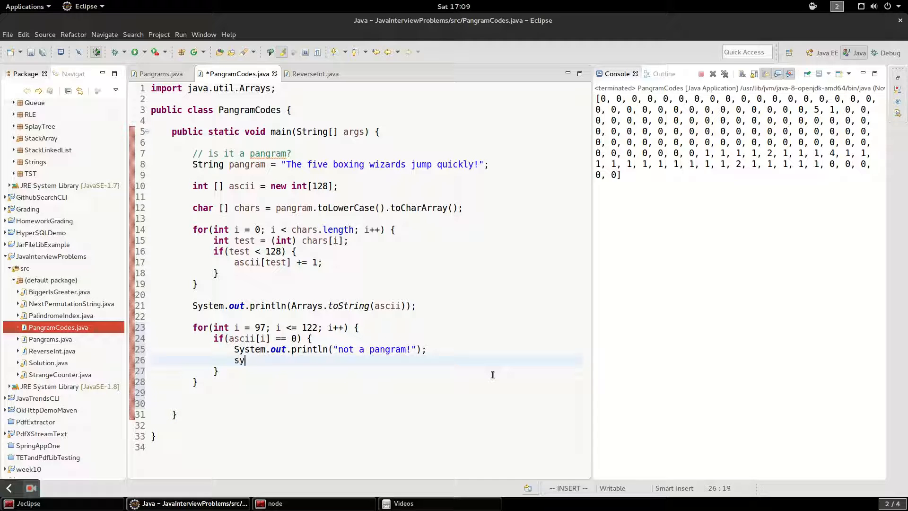
pyautogui.write('stem.exit(1);')
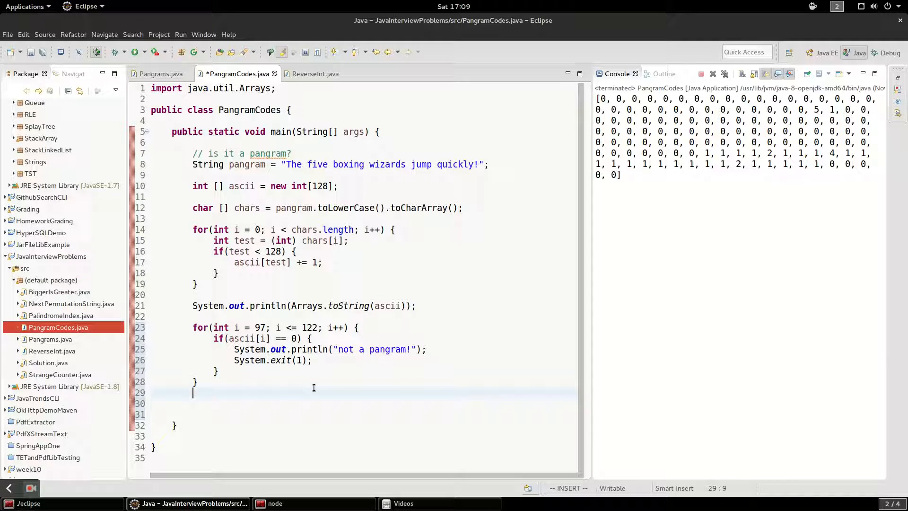
# Step: Print "Is a pangram!" after the letter-check loop and save the file
pyautogui.press('Return')
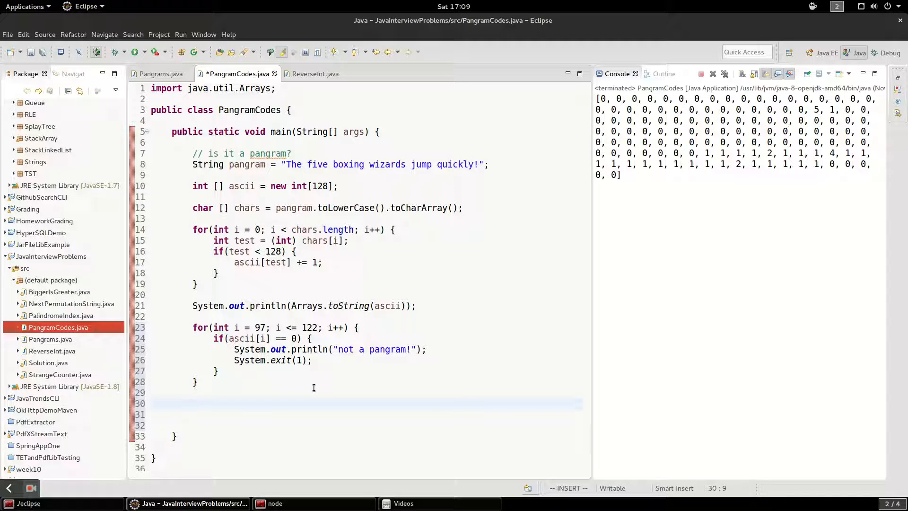
pyautogui.write('System.out.println();')
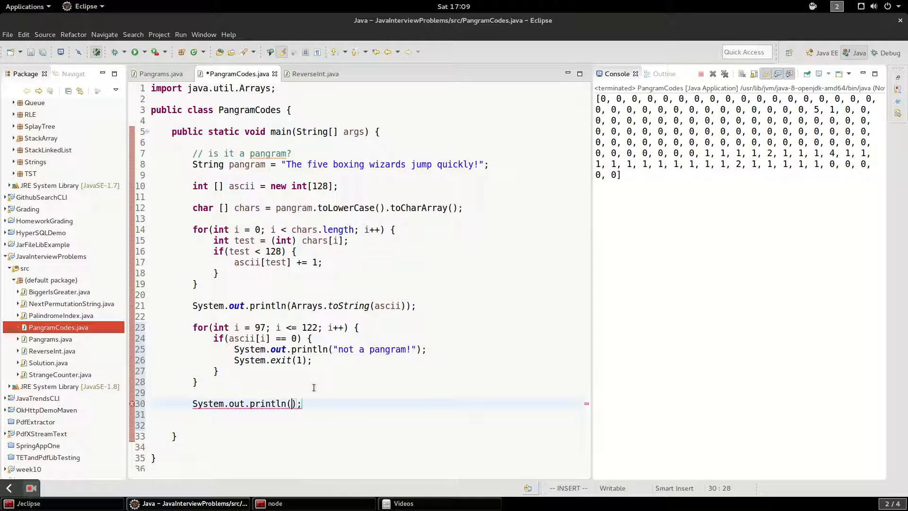
pyautogui.write('"I')
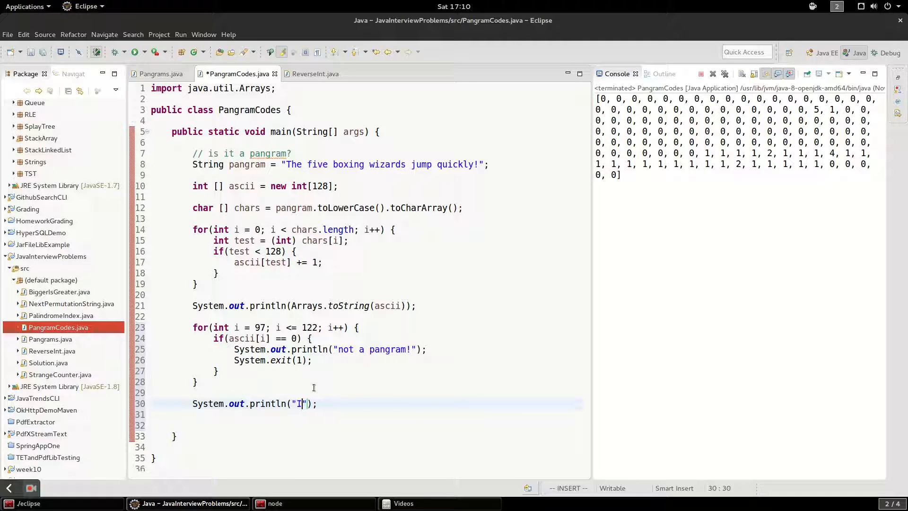
pyautogui.write('s a pang')
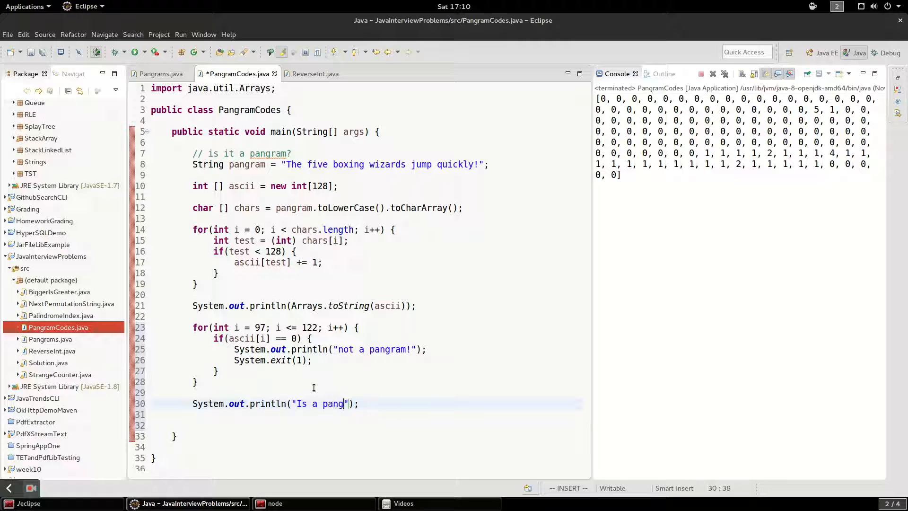
pyautogui.write('ram!')
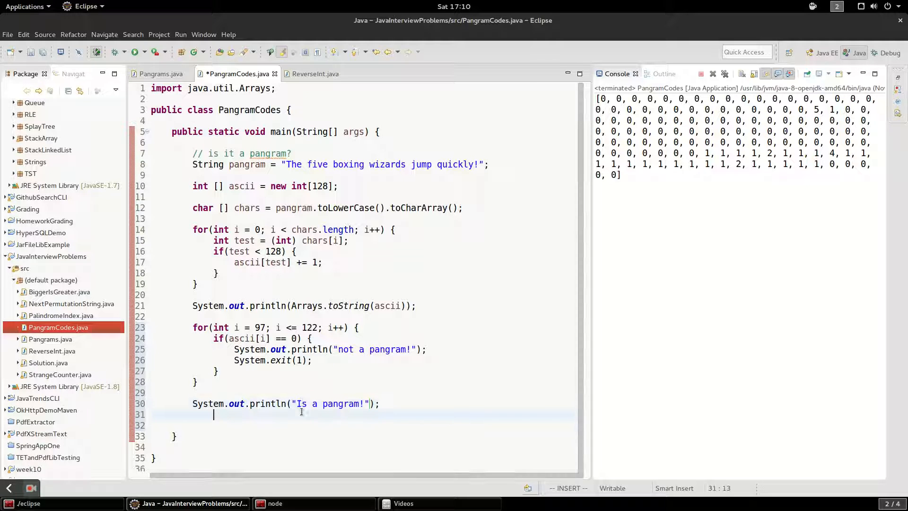
pyautogui.press('ctrl+s')
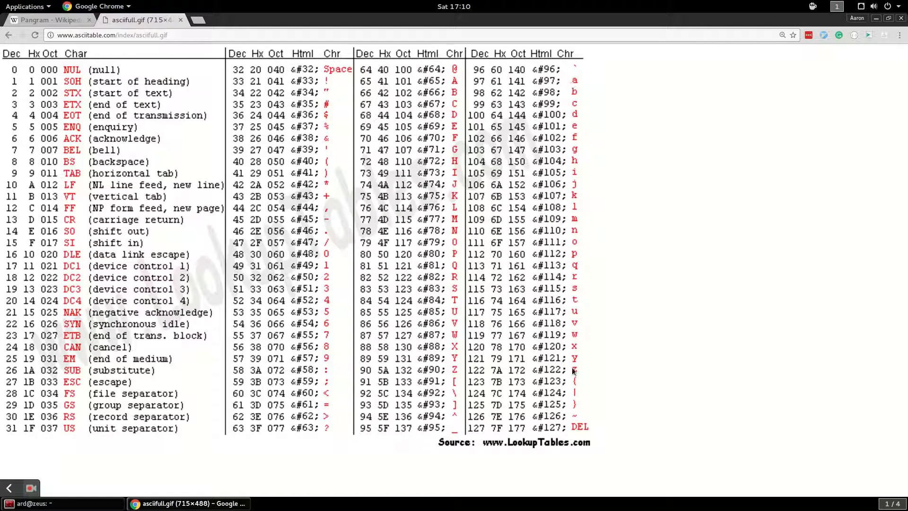
# Step: Switch to Chrome to check the ASCII table at code 122 for lowercase z
pyautogui.click(191, 502)
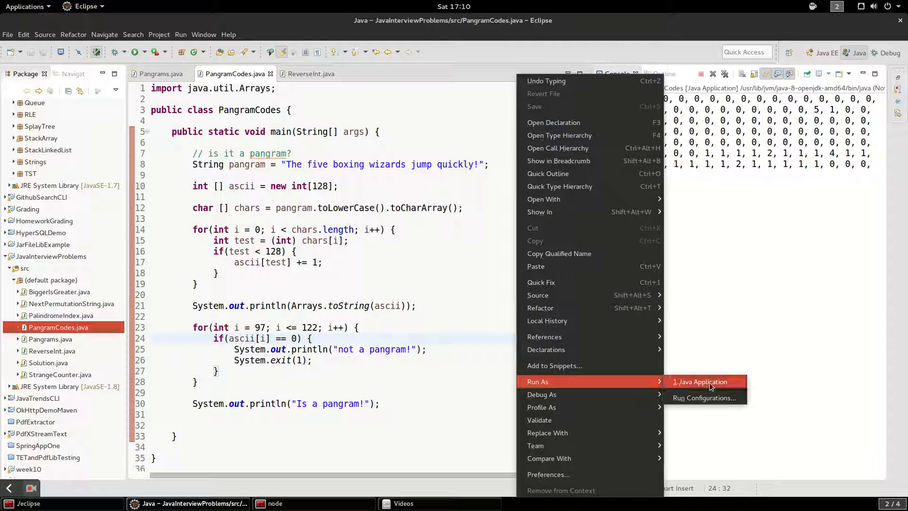
# Step: Run PangramCodes as a Java Application so the console prints 'Is a pangram!' under the counts
pyautogui.click(700, 381)
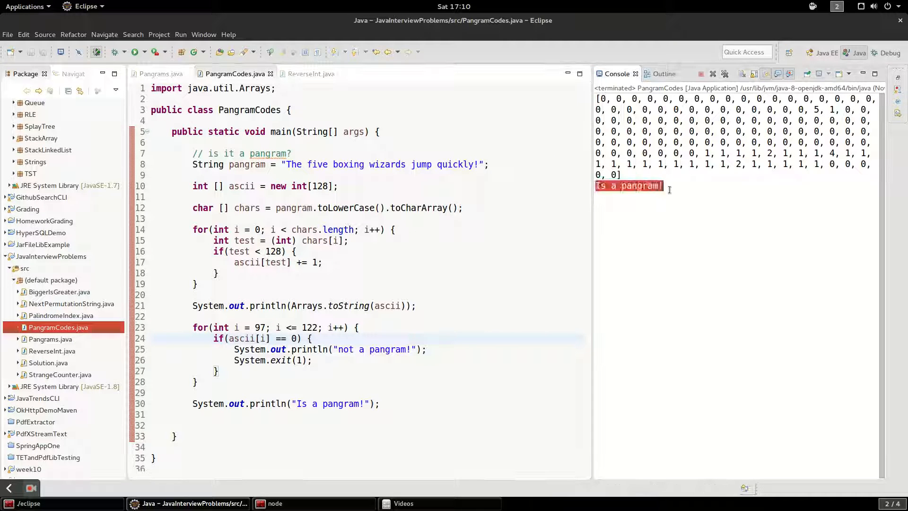